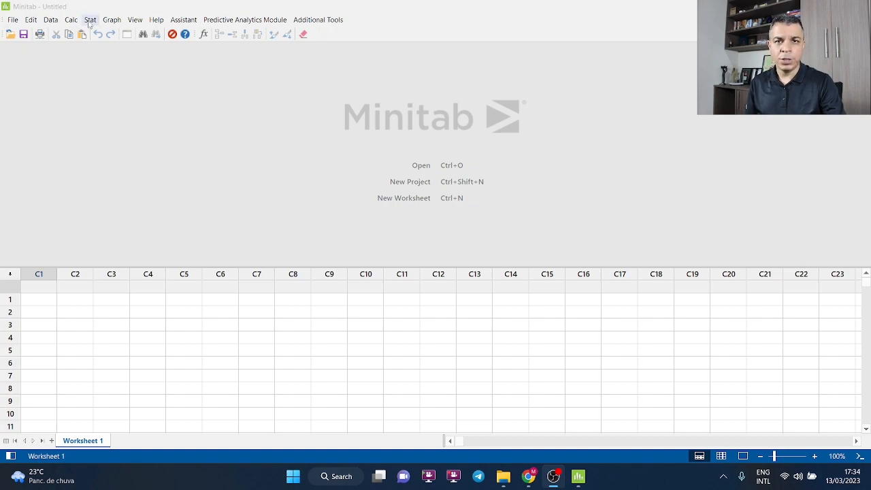
# Start the One-Sample t for the Mean analysis from Stat > Basic Statistics
pyautogui.click(89, 19)
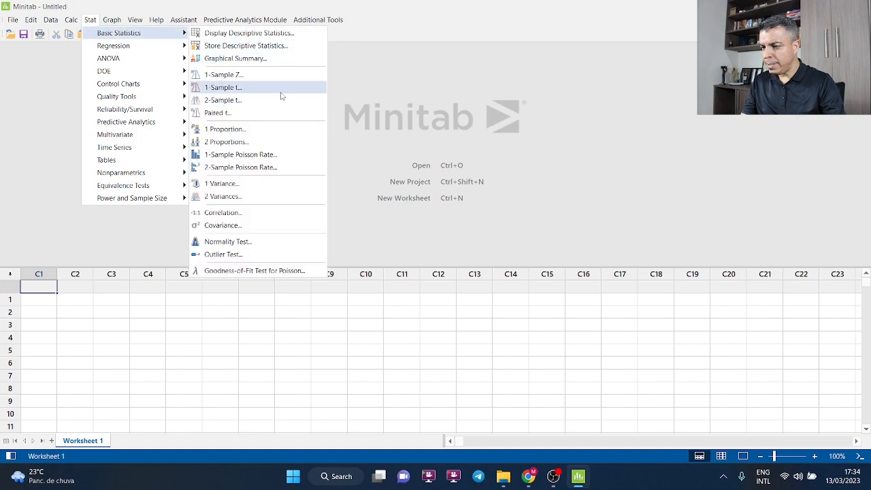
pyautogui.click(223, 87)
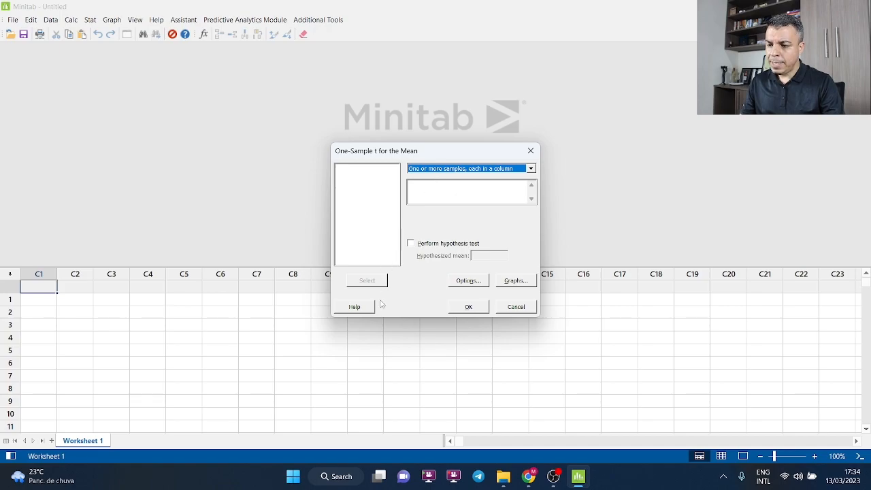
pyautogui.moveTo(354, 311)
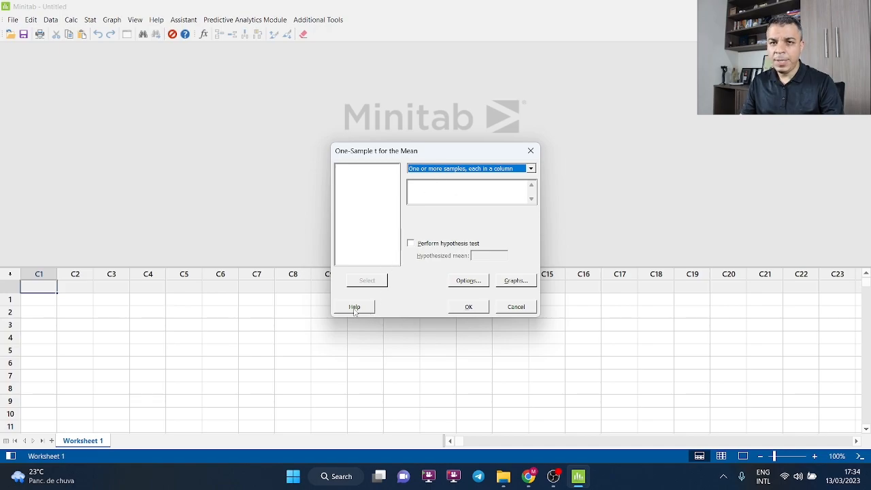
# From the dialog's Help example page, download the FamilyEnergyCost.MTW sample data
pyautogui.click(354, 306)
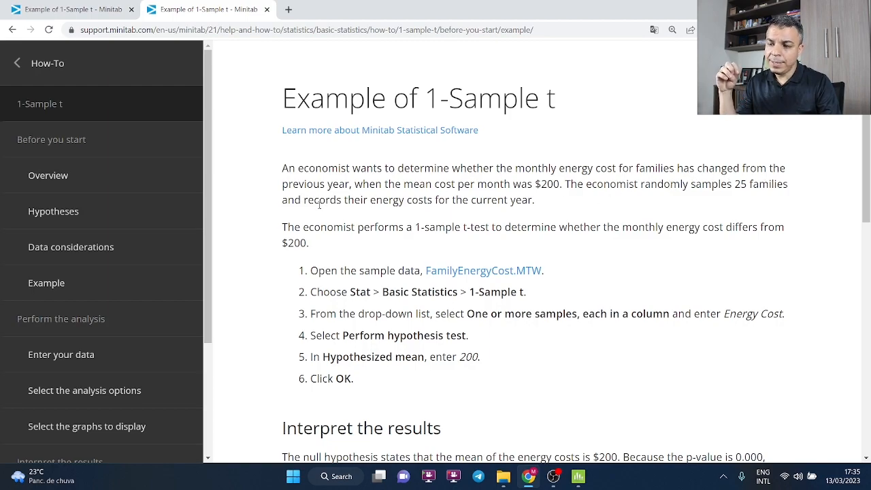
pyautogui.moveTo(402, 219)
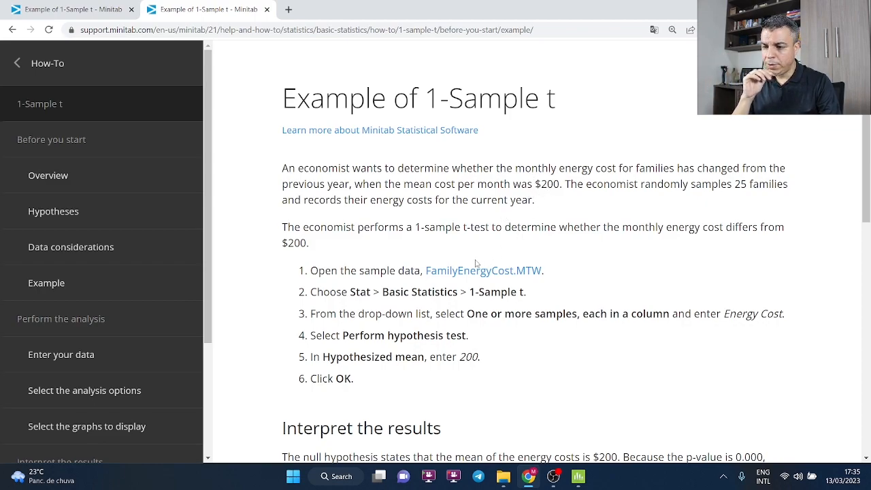
pyautogui.click(482, 269)
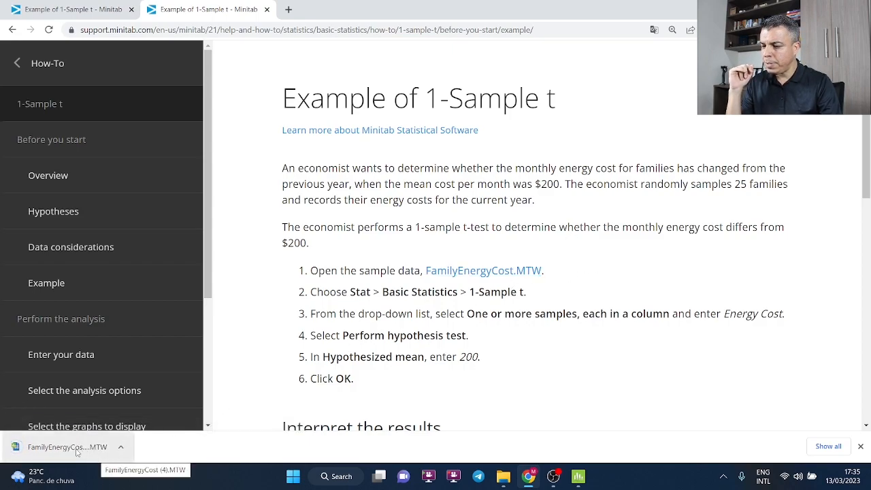
# Load the downloaded FamilyEnergyCost.MTW with Family ID and Energy Cost columns
pyautogui.click(68, 446)
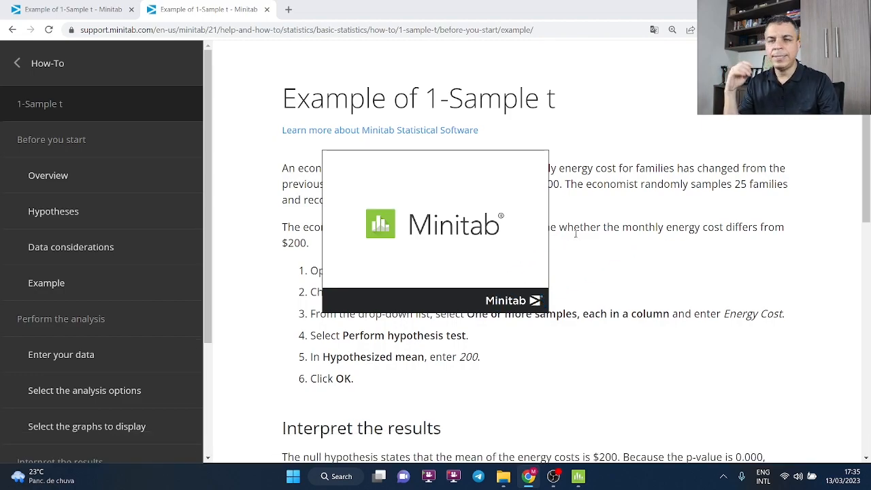
pyautogui.moveTo(621, 218)
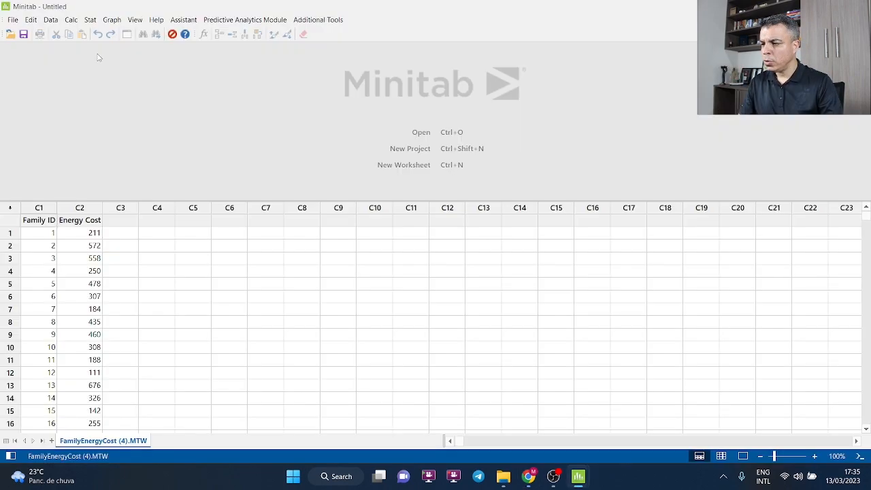
pyautogui.click(89, 19)
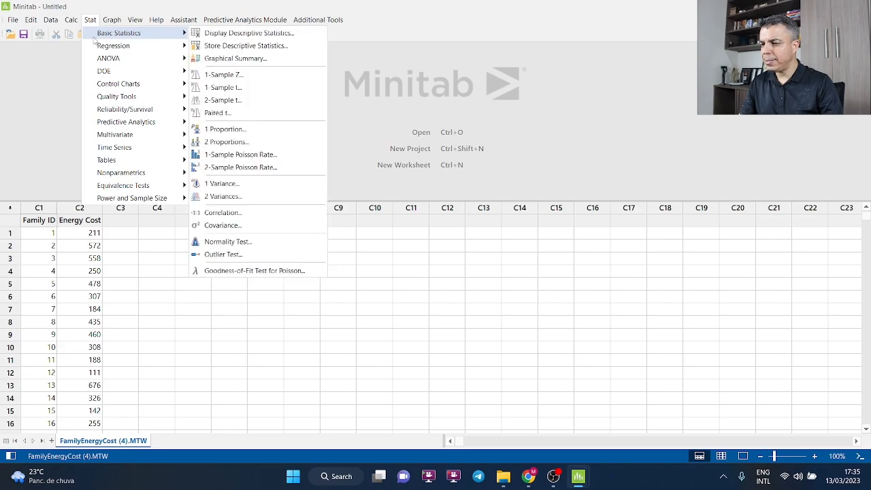
pyautogui.moveTo(223, 88)
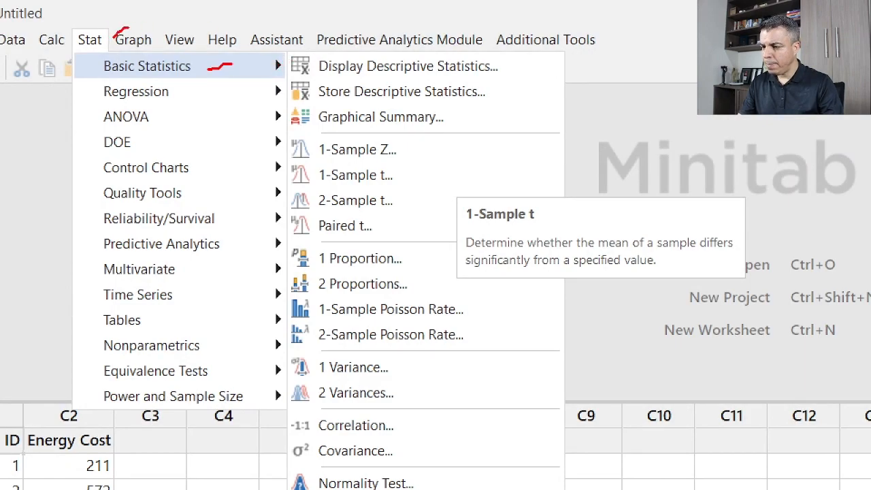
pyautogui.moveTo(422, 171)
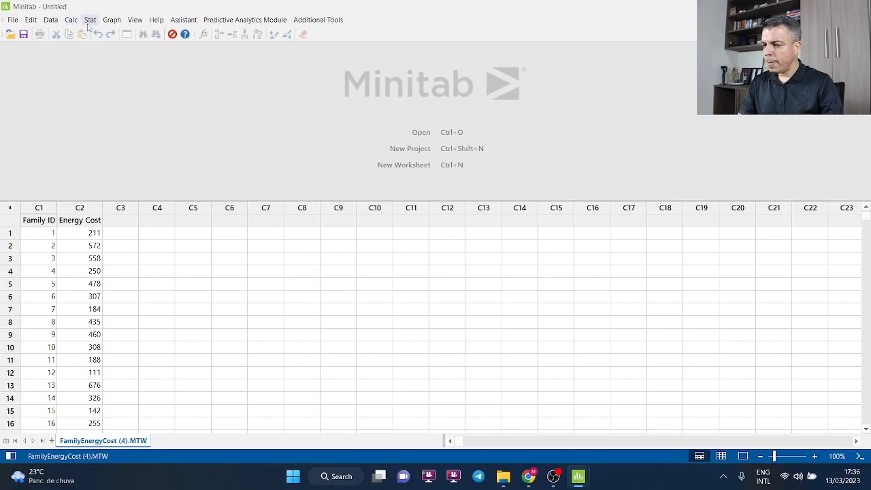
# Run a one-sample t test on Energy Cost with hypothesized mean 200 (t = 4.23, p = 0.000)
pyautogui.click(89, 19)
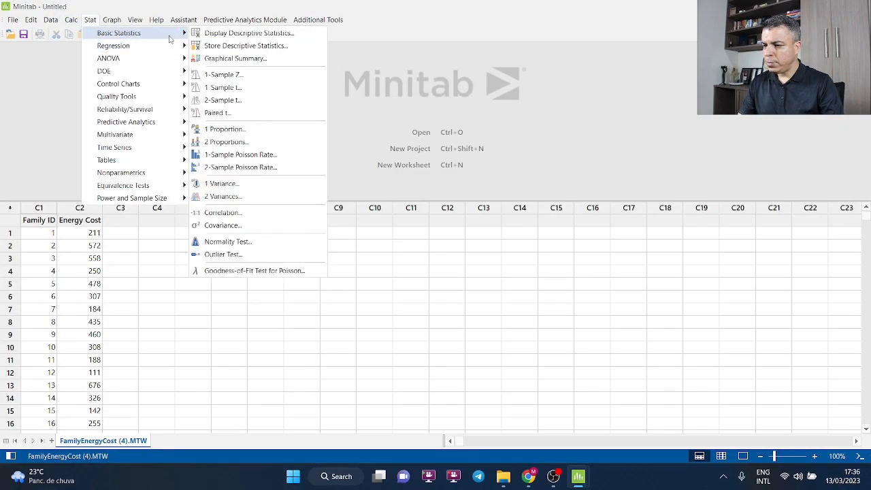
pyautogui.click(223, 87)
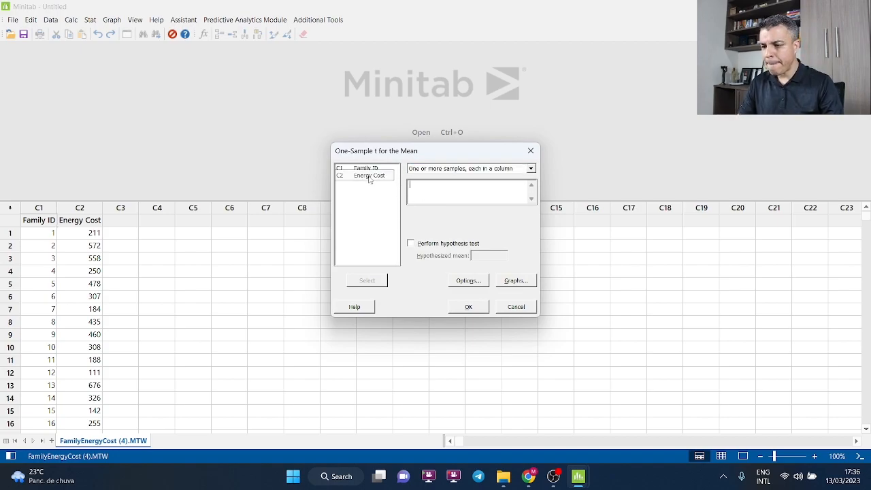
pyautogui.doubleClick(369, 176)
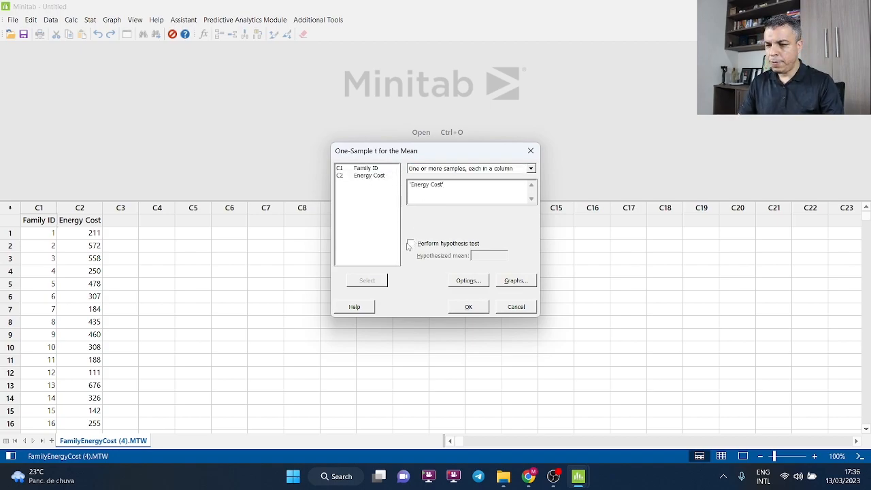
pyautogui.click(411, 242)
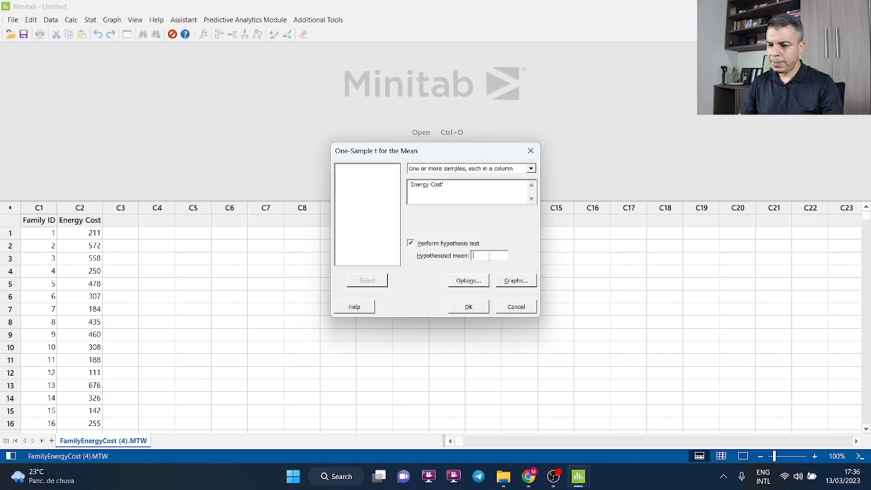
pyautogui.write('200')
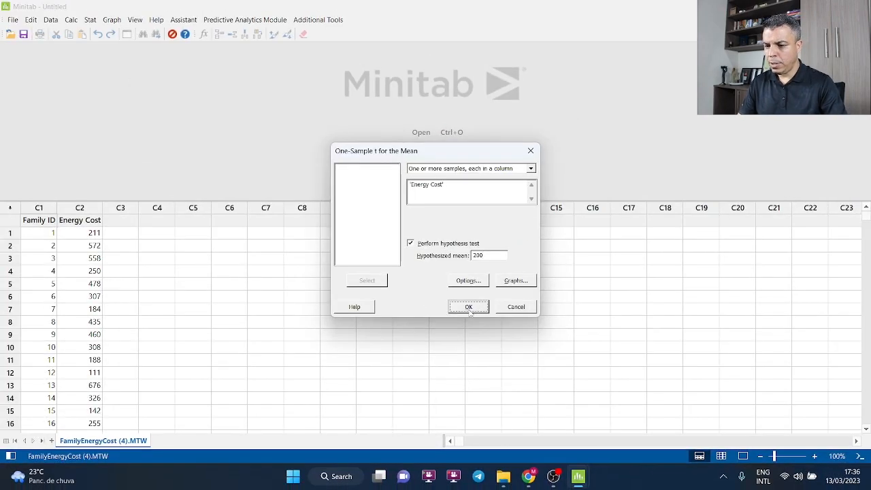
pyautogui.click(469, 307)
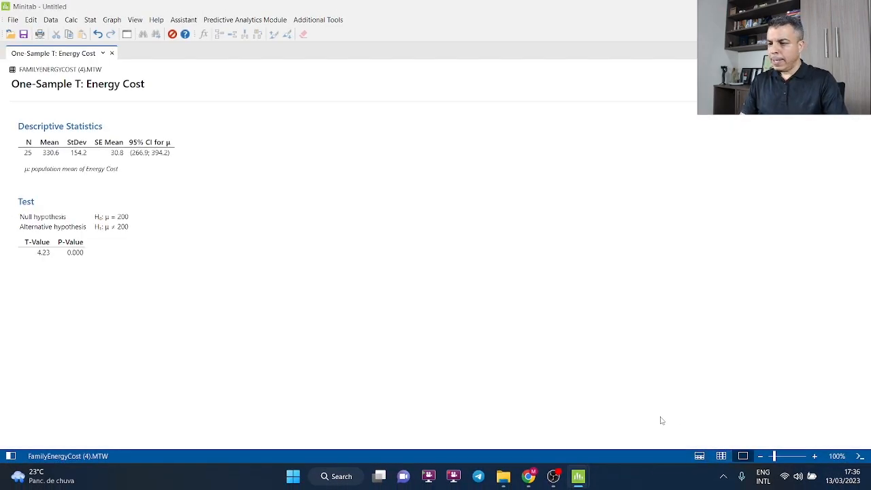
# Enlarge the results output and reopen the last One-Sample t dialog with Ctrl+E
pyautogui.click(814, 456)
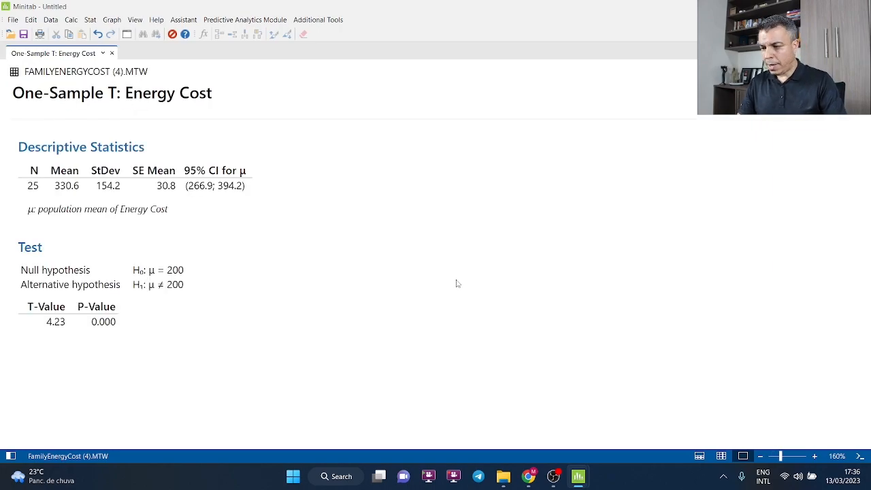
pyautogui.click(814, 456)
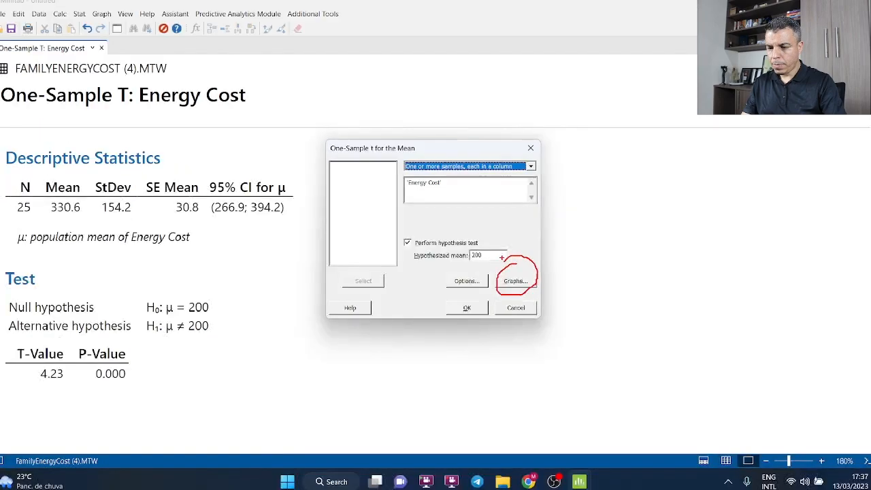
# Add an individual value plot of Energy Cost showing Ho and the 95% confidence interval
pyautogui.click(514, 280)
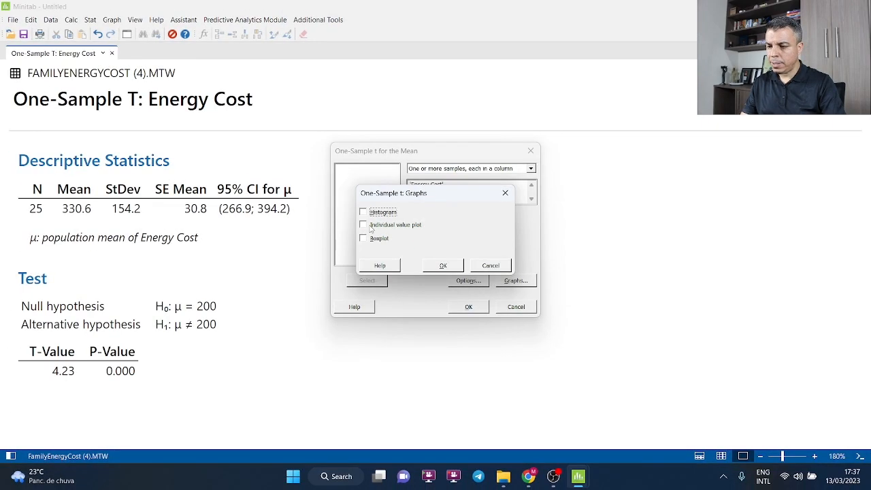
pyautogui.click(490, 265)
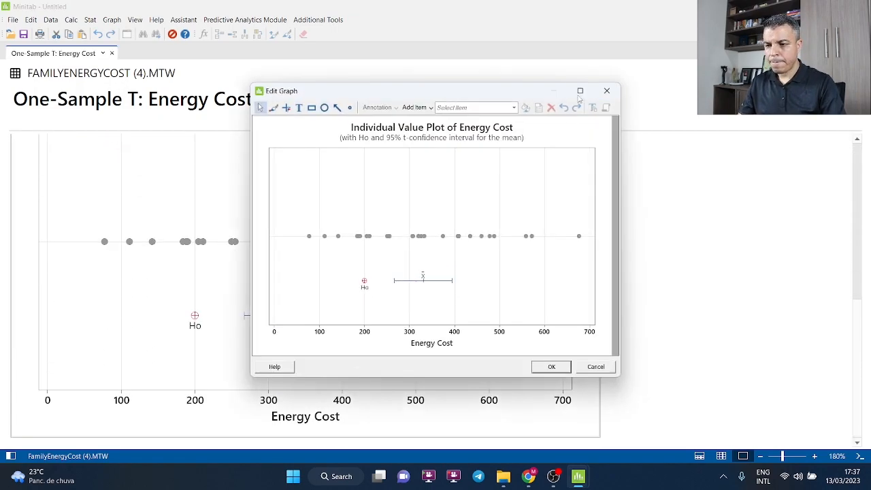
# Maximize the Edit Graph window so the individual value plot fills the screen
pyautogui.click(580, 90)
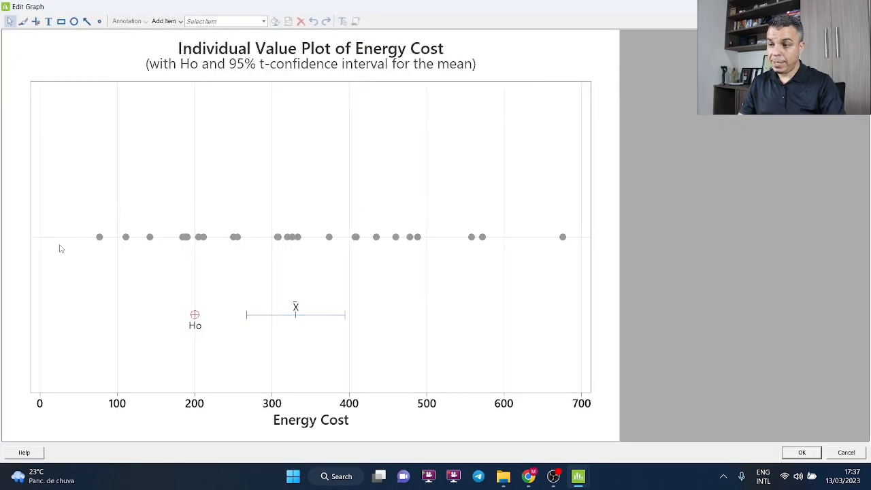
pyautogui.moveTo(296, 312)
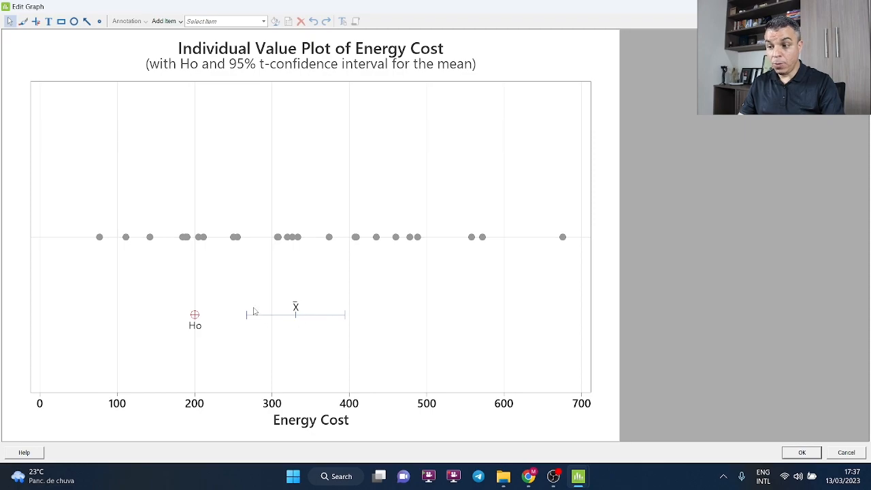
pyautogui.moveTo(264, 321)
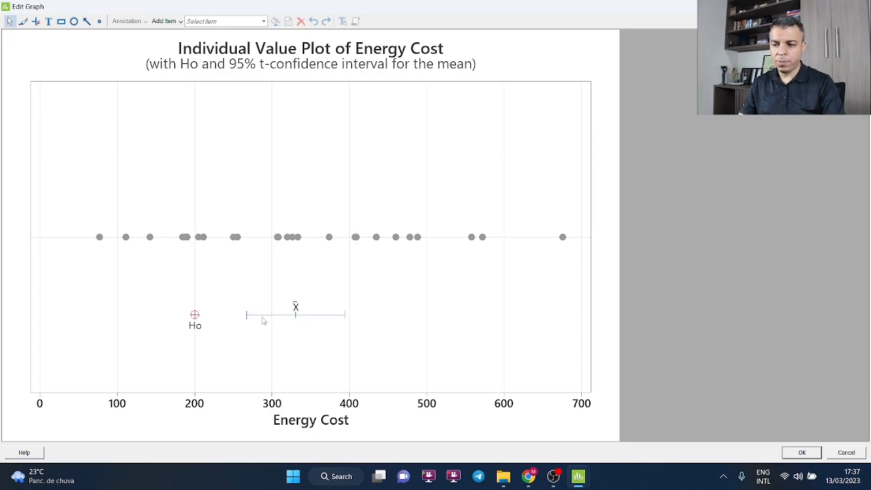